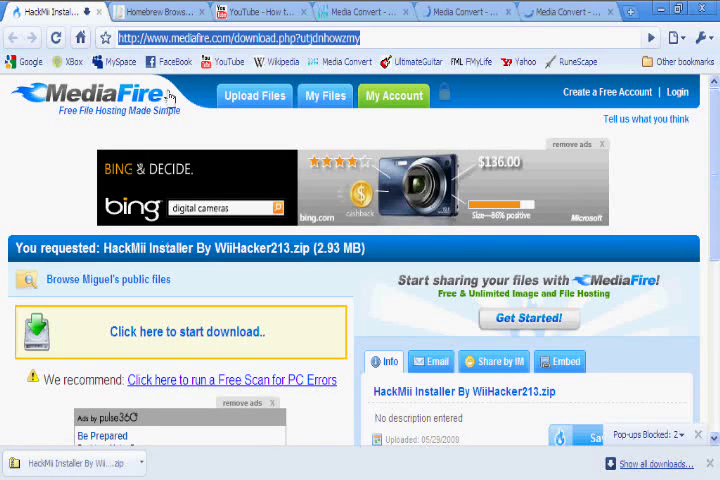
pyautogui.moveTo(180, 92)
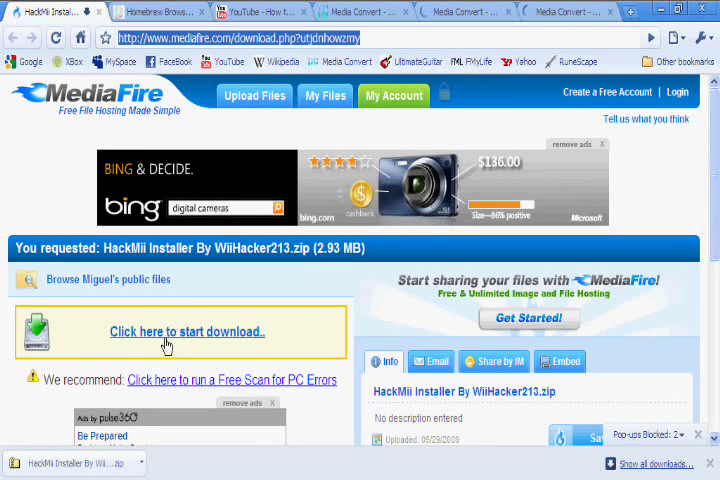
# Step: Start the MediaFire download of the HackMii Installer By WiiHacker213 zip
pyautogui.click(186, 332)
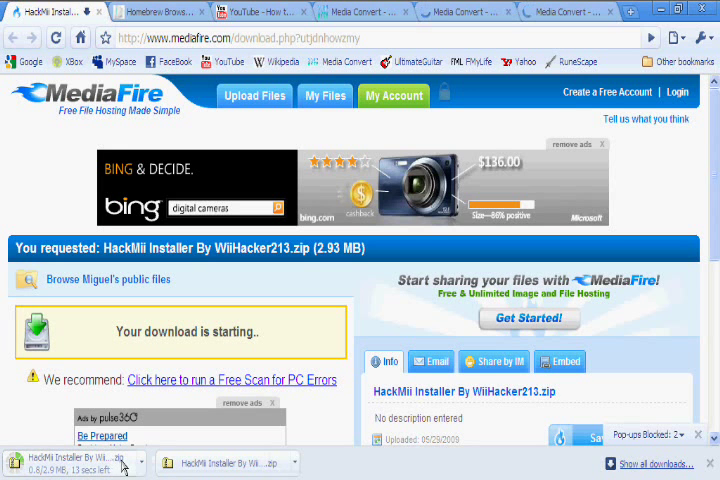
pyautogui.moveTo(224, 444)
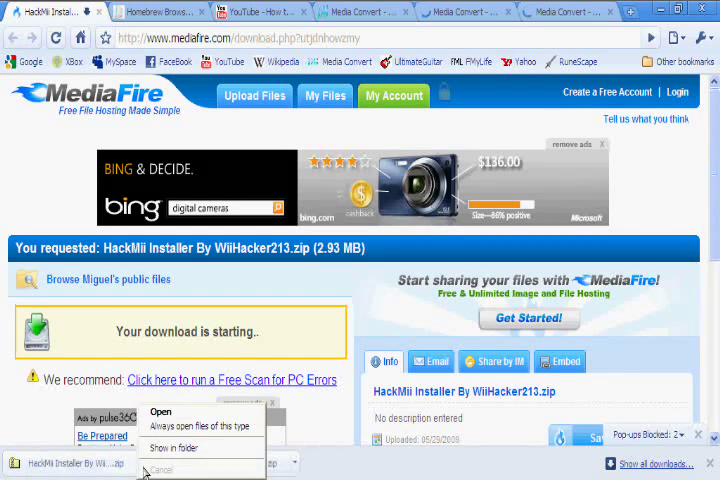
pyautogui.moveTo(170, 448)
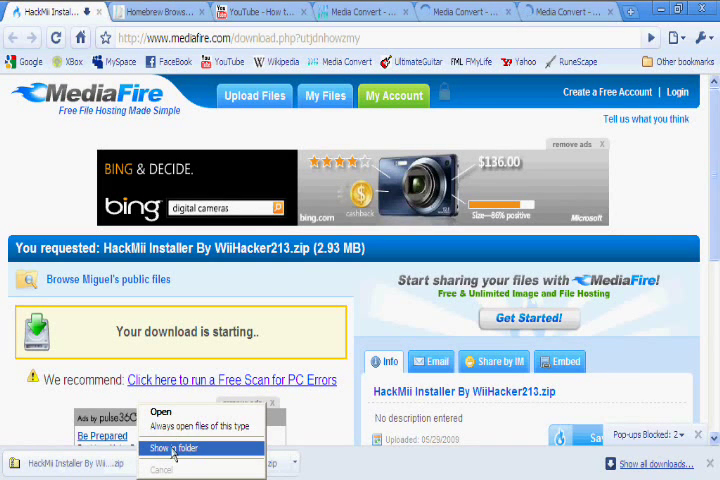
# Step: Extract the downloaded zip with Extract All into a HackMii Installer By WiiHacker213 folder in My Documents
pyautogui.click(178, 448)
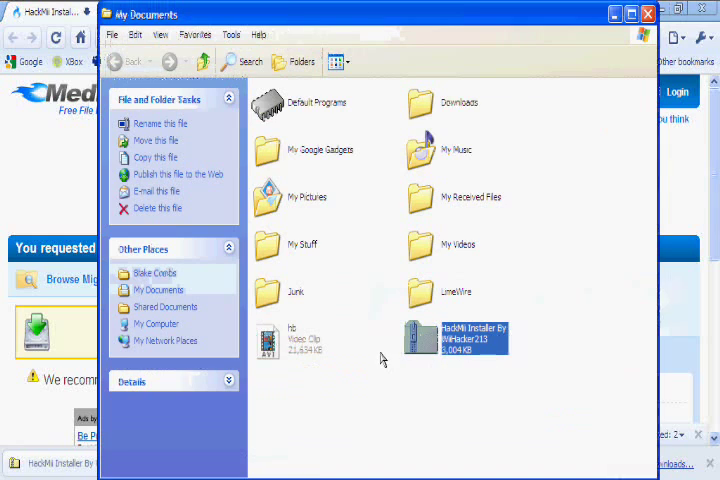
pyautogui.rightClick(456, 338)
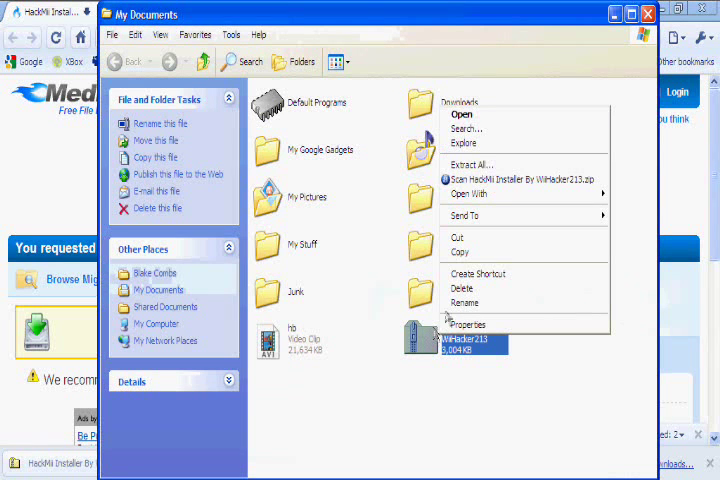
pyautogui.click(470, 164)
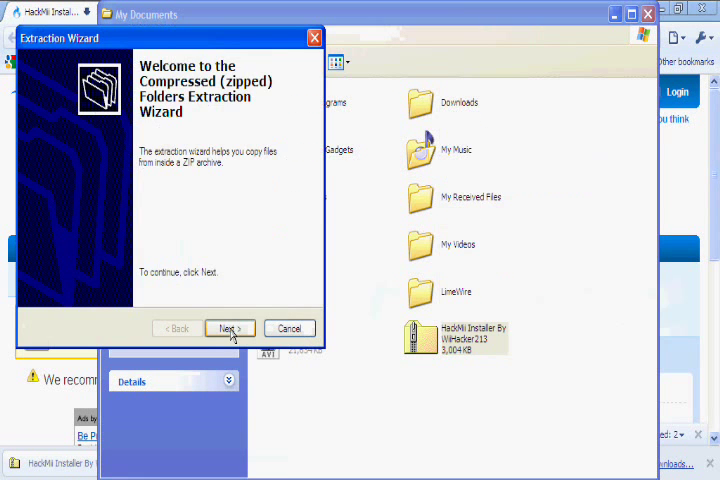
pyautogui.click(228, 328)
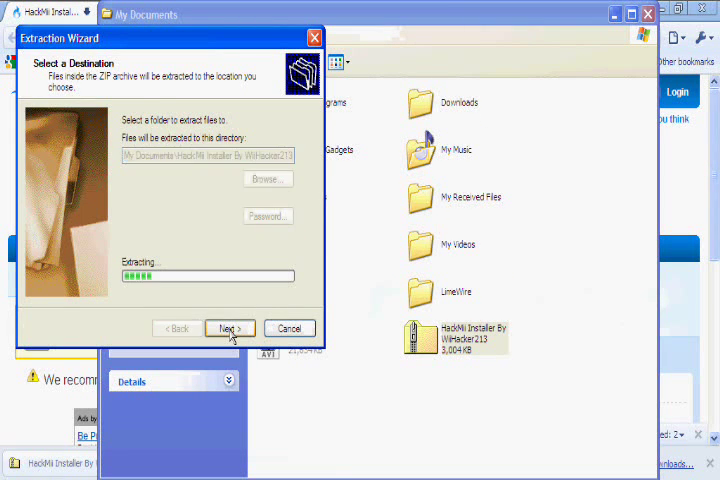
pyautogui.click(228, 328)
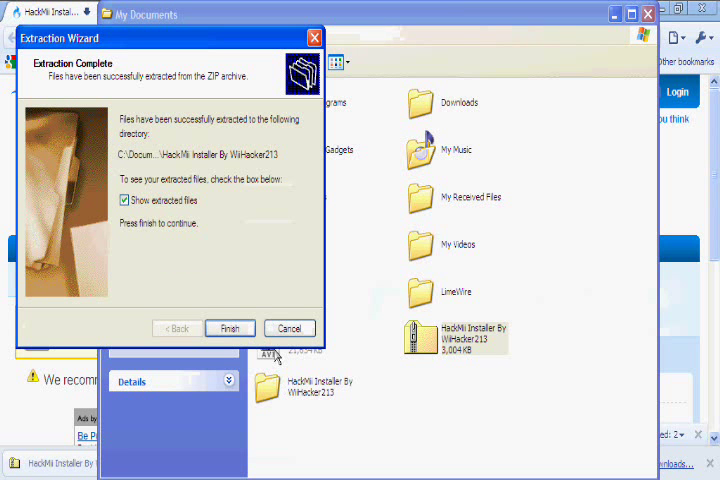
pyautogui.click(228, 328)
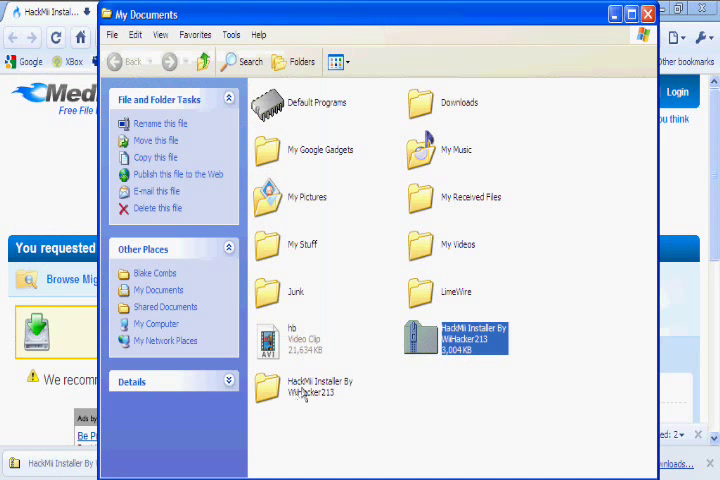
# Step: Open the extracted folder and the inner HackMii Installer folder holding apps, private, wad and boot.elf
pyautogui.doubleClick(304, 390)
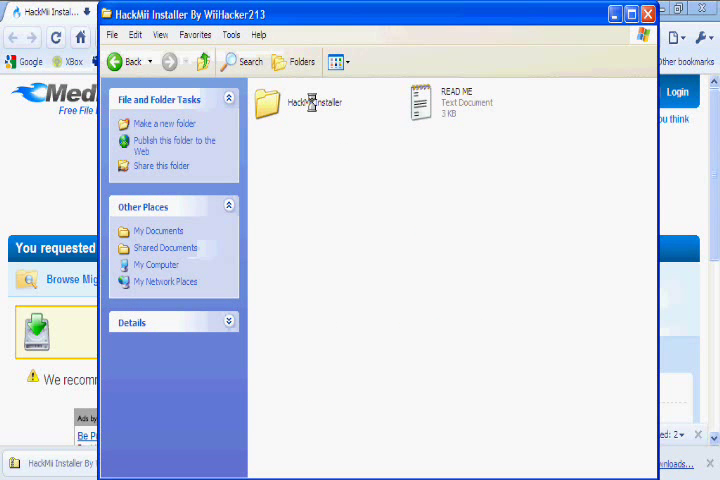
pyautogui.doubleClick(288, 102)
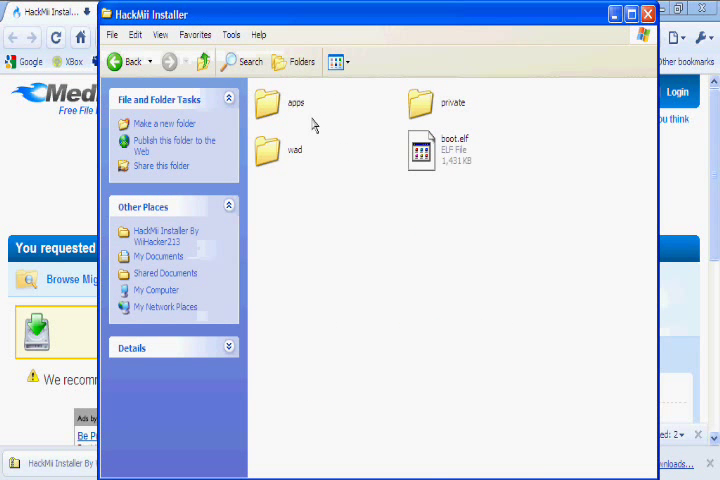
pyautogui.moveTo(344, 138)
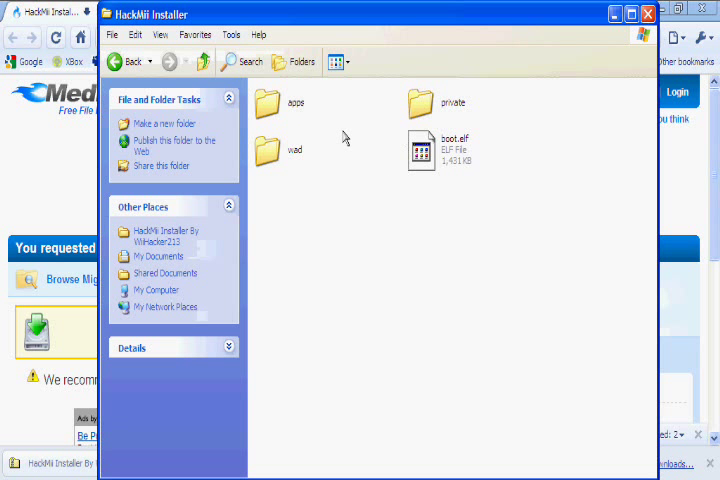
pyautogui.moveTo(316, 240)
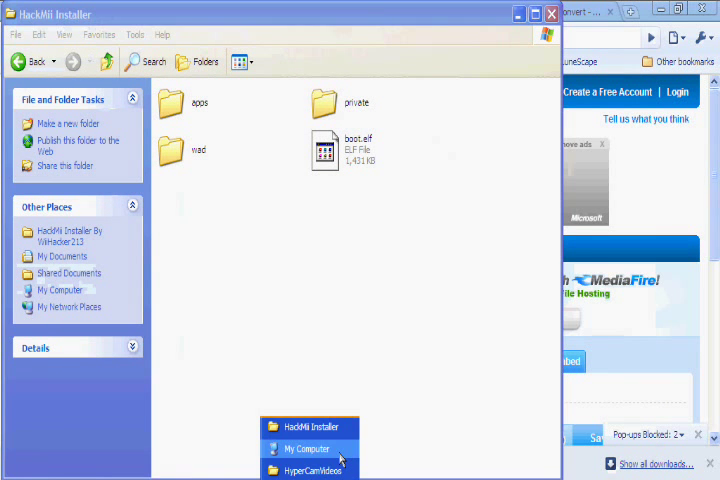
# Step: Bring My Computer forward and open the SD/MMC (D:) card drive
pyautogui.click(308, 448)
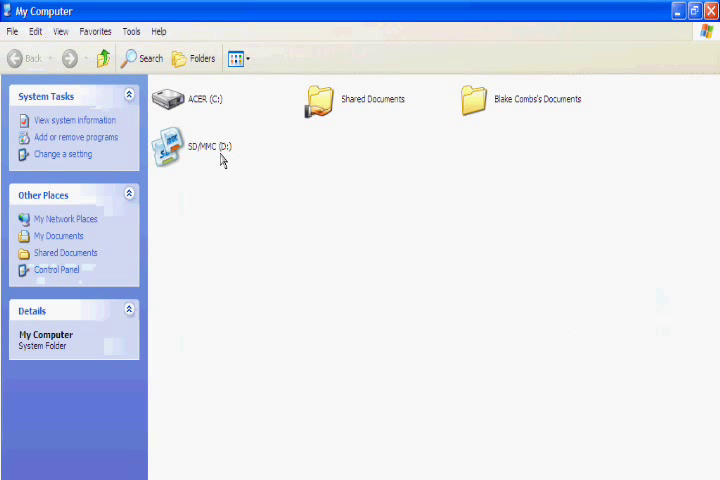
pyautogui.doubleClick(166, 148)
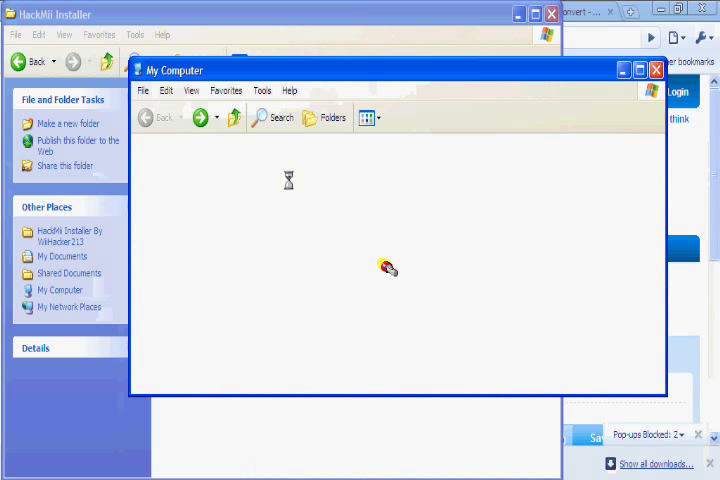
pyautogui.moveTo(388, 268)
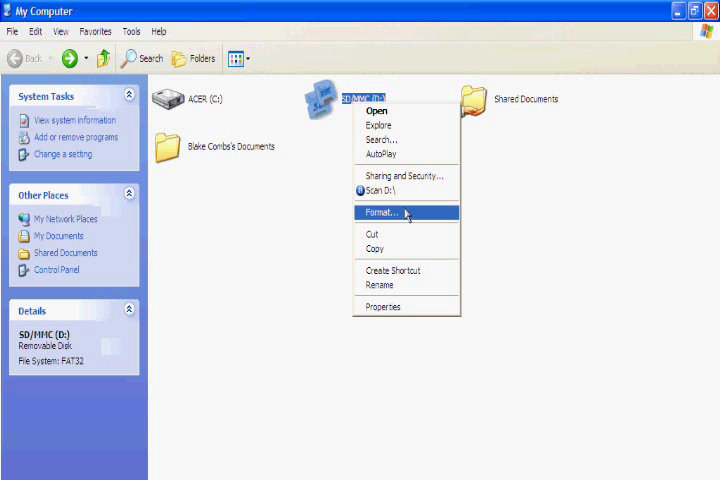
# Step: Format the SD/MMC (D:) card with the FAT32 file system
pyautogui.click(380, 212)
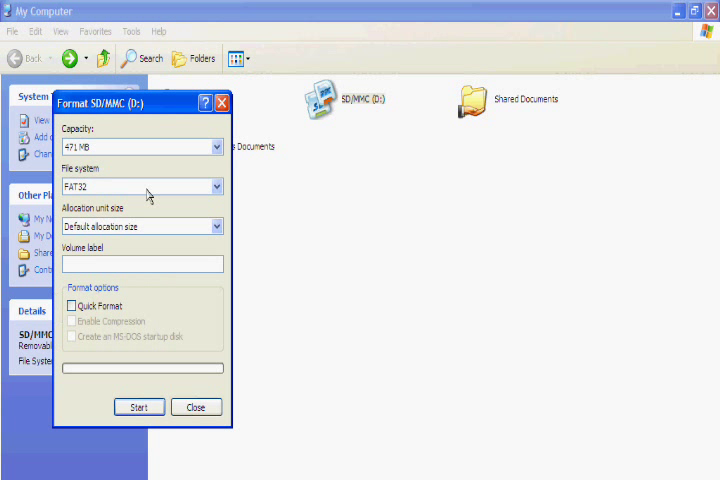
pyautogui.moveTo(172, 180)
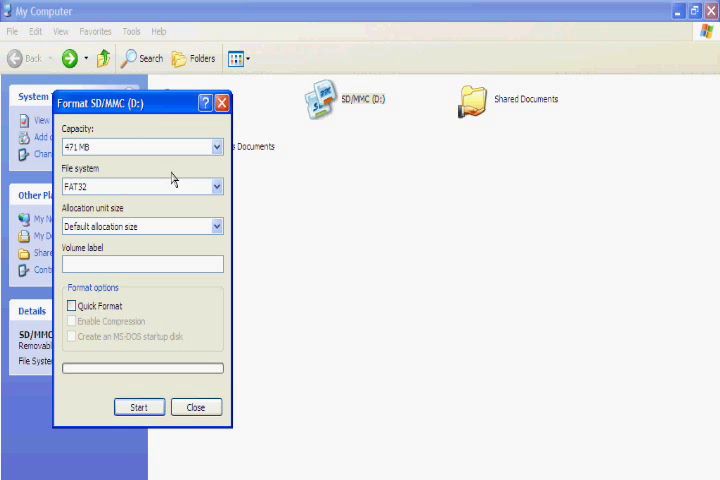
pyautogui.click(216, 186)
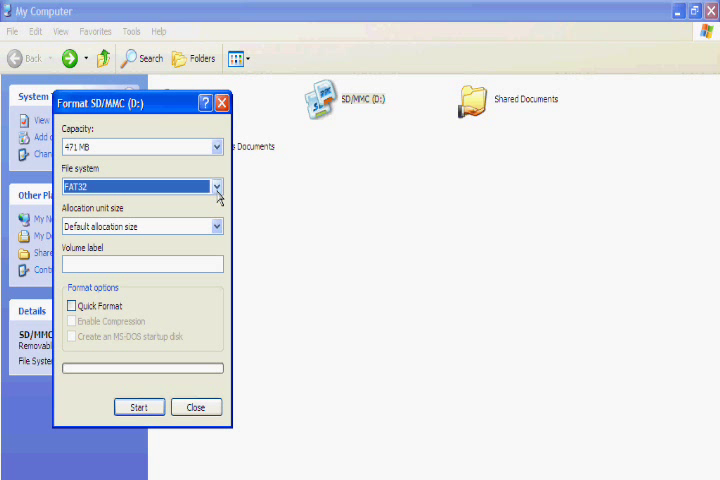
pyautogui.click(216, 188)
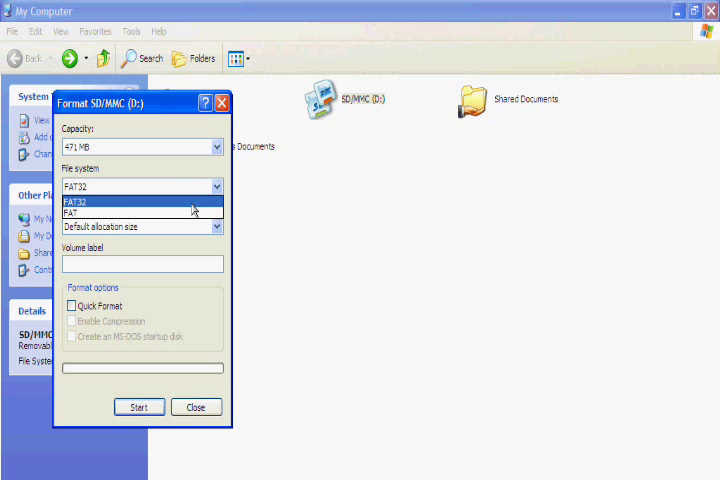
pyautogui.moveTo(160, 216)
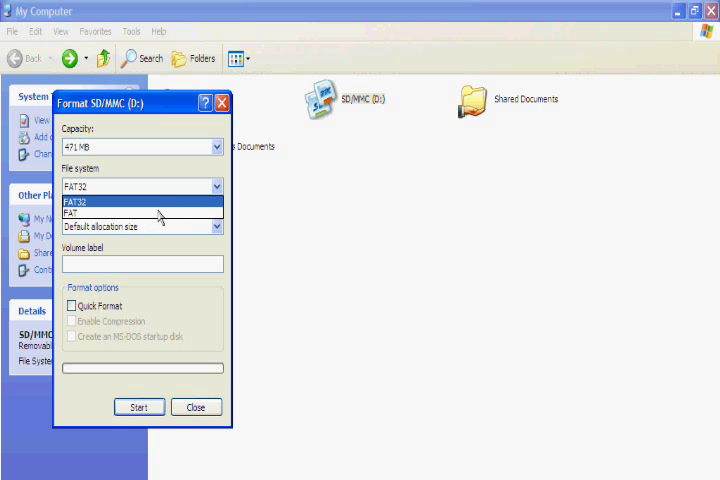
pyautogui.moveTo(152, 208)
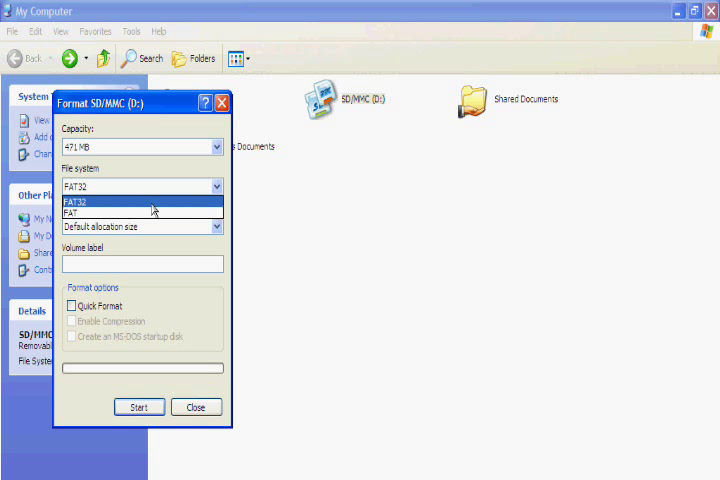
pyautogui.click(80, 202)
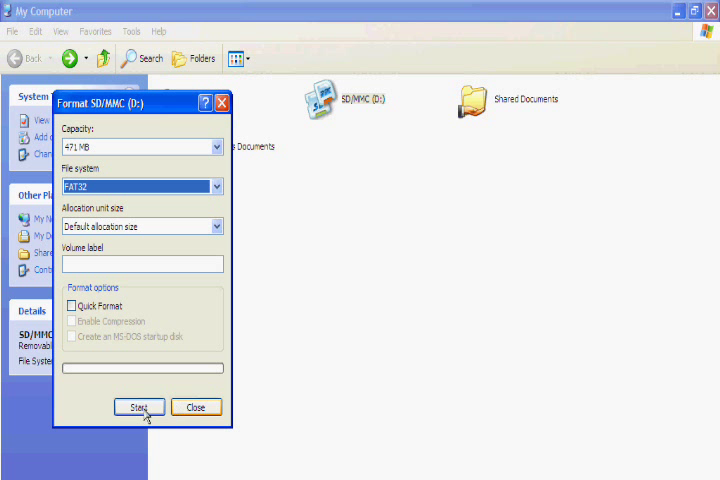
pyautogui.click(196, 406)
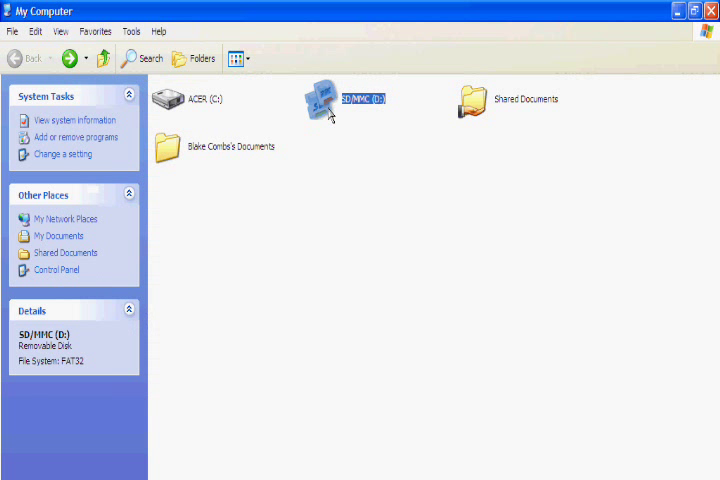
# Step: View the SD card's contents, then select every item in the HackMii Installer folder for copying
pyautogui.doubleClick(344, 98)
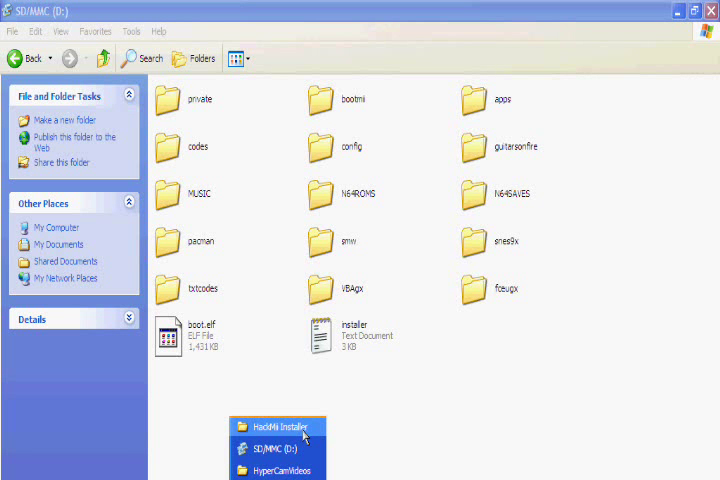
pyautogui.click(280, 426)
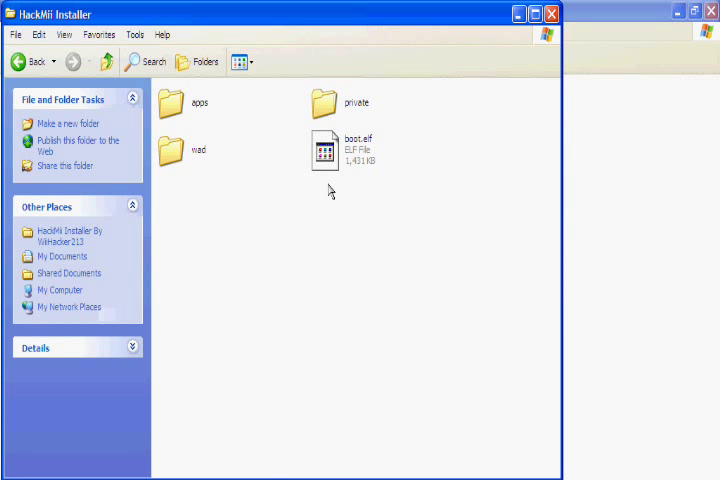
pyautogui.press('ctrl+a')
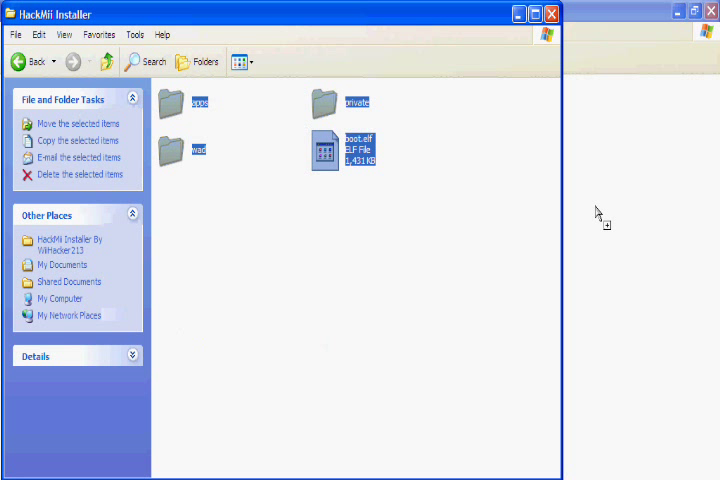
pyautogui.moveTo(588, 8)
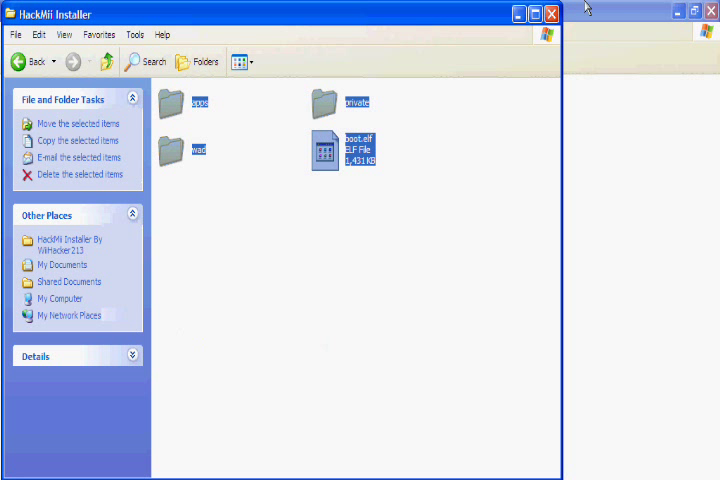